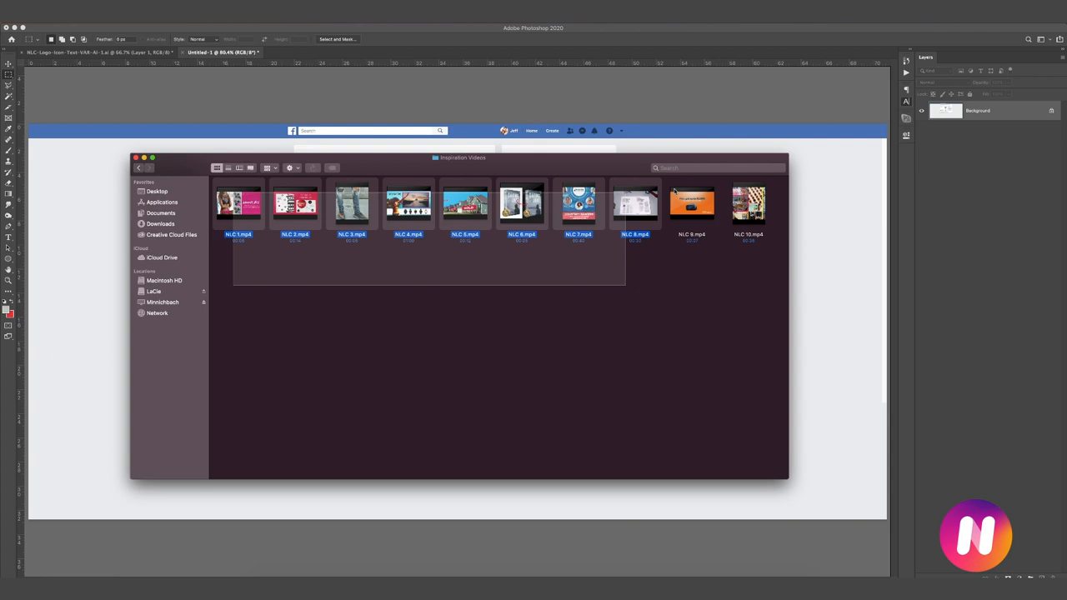
Step: Deselect the files and bring up the context options for NLC 1.mp4
click(750, 274)
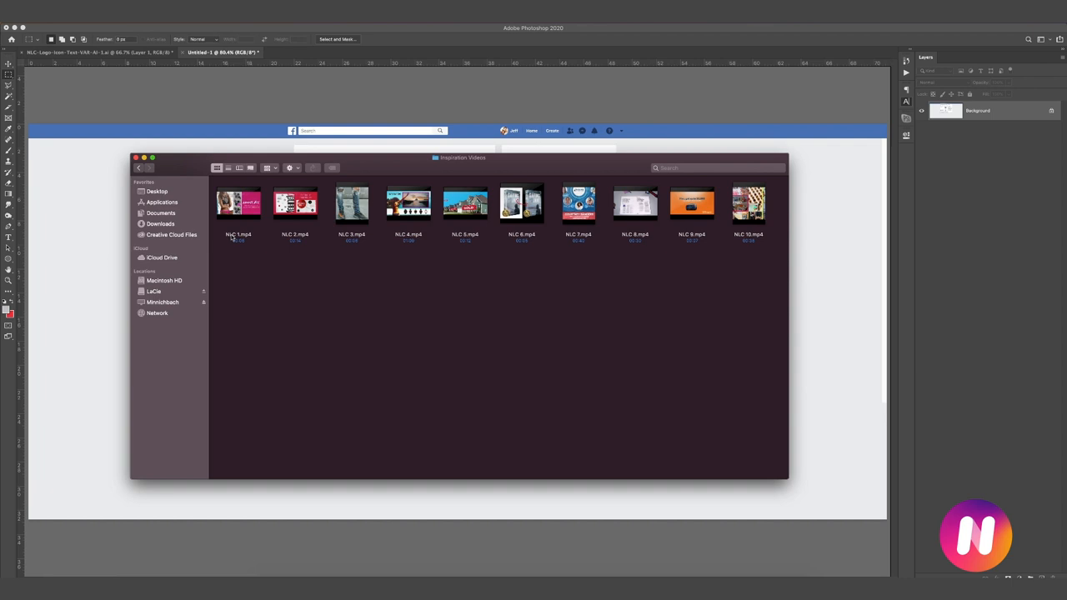
right_click(236, 204)
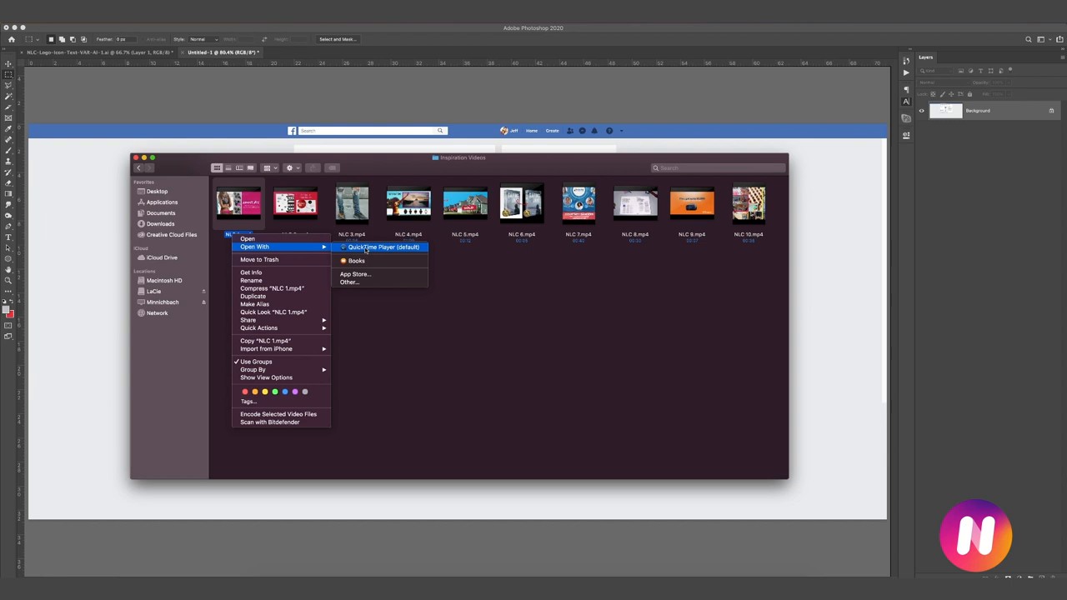
Step: Play NLC 1.mp4 in QuickTime Player, pausing and resuming the Summer Sale swimsuit ad
click(383, 247)
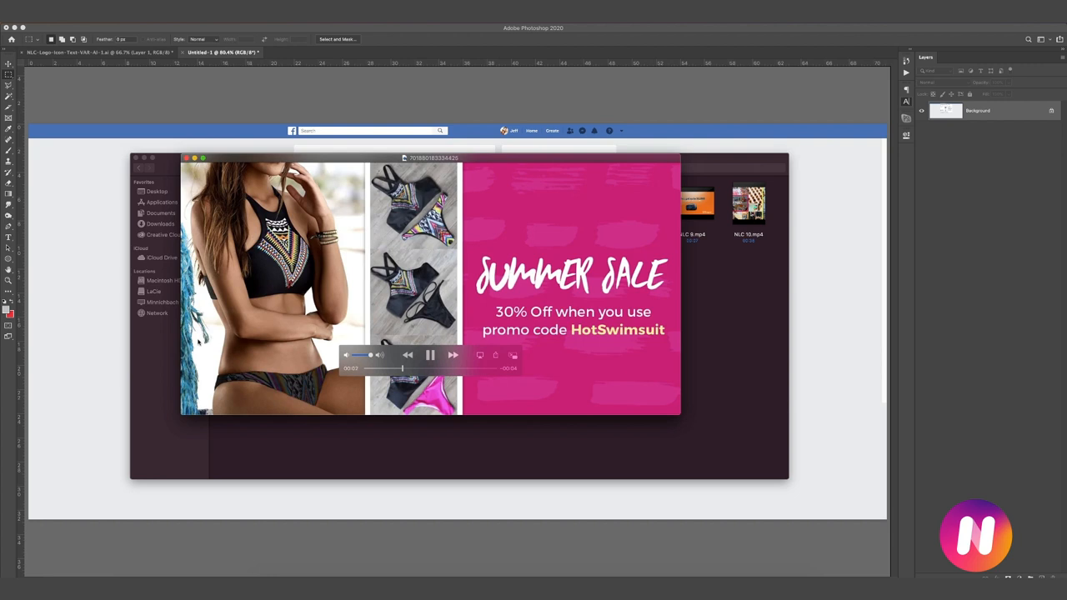
click(430, 355)
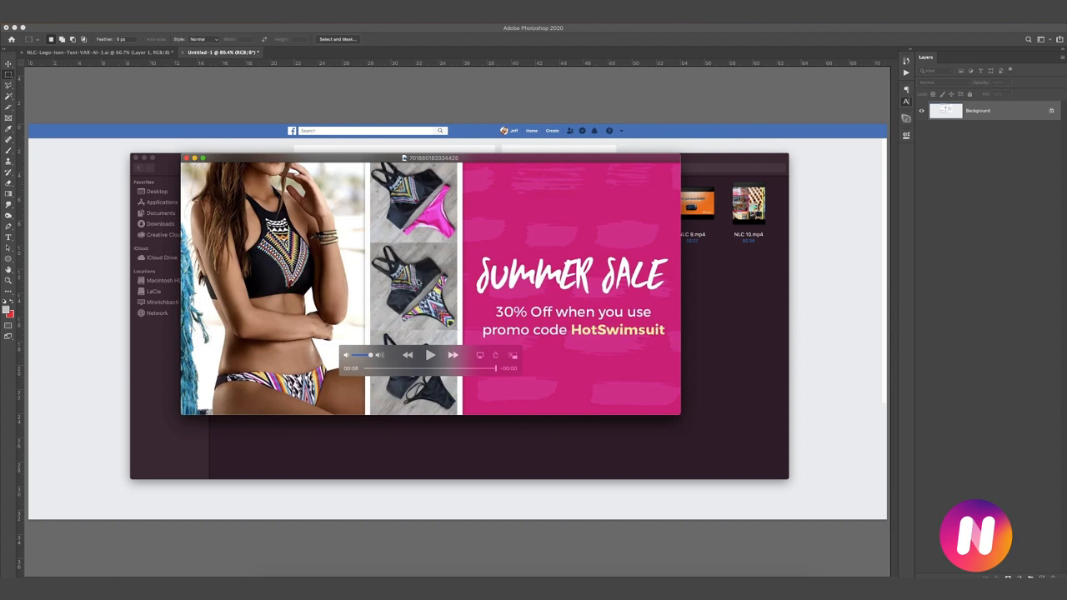
click(430, 355)
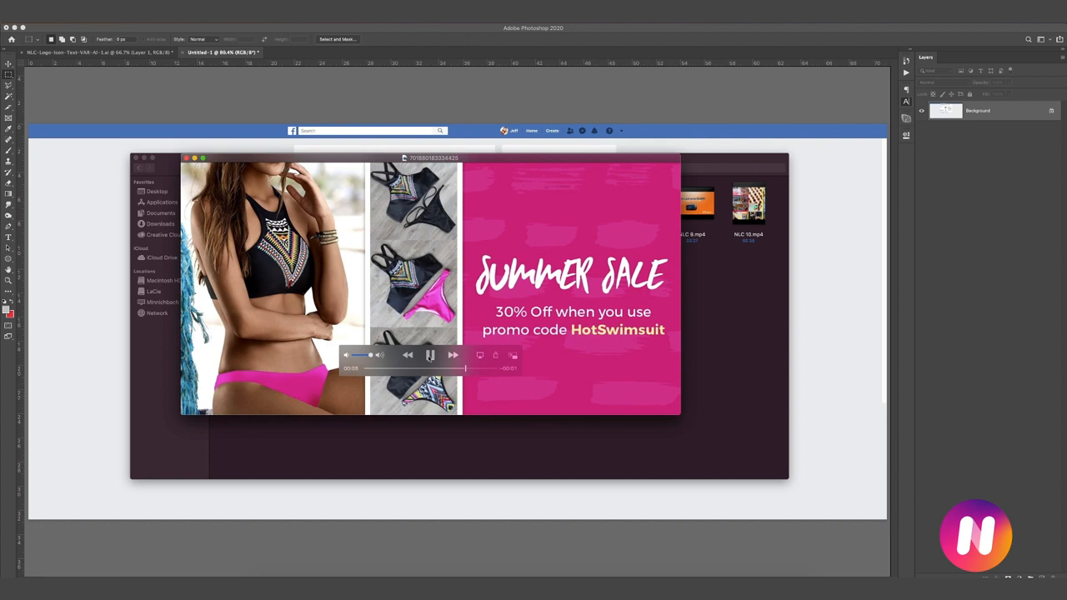
click(430, 355)
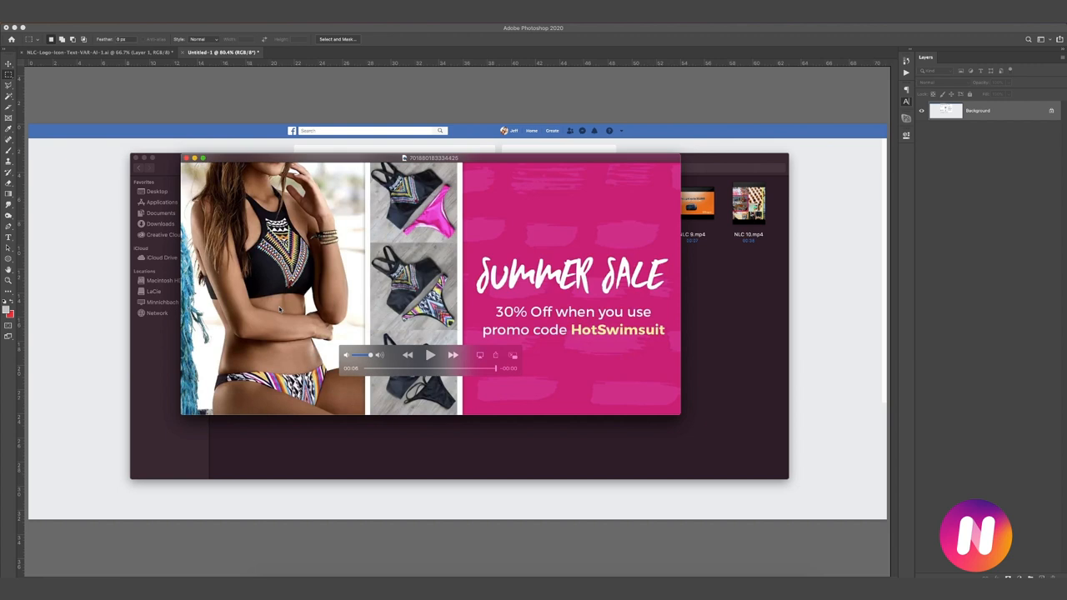
click(430, 355)
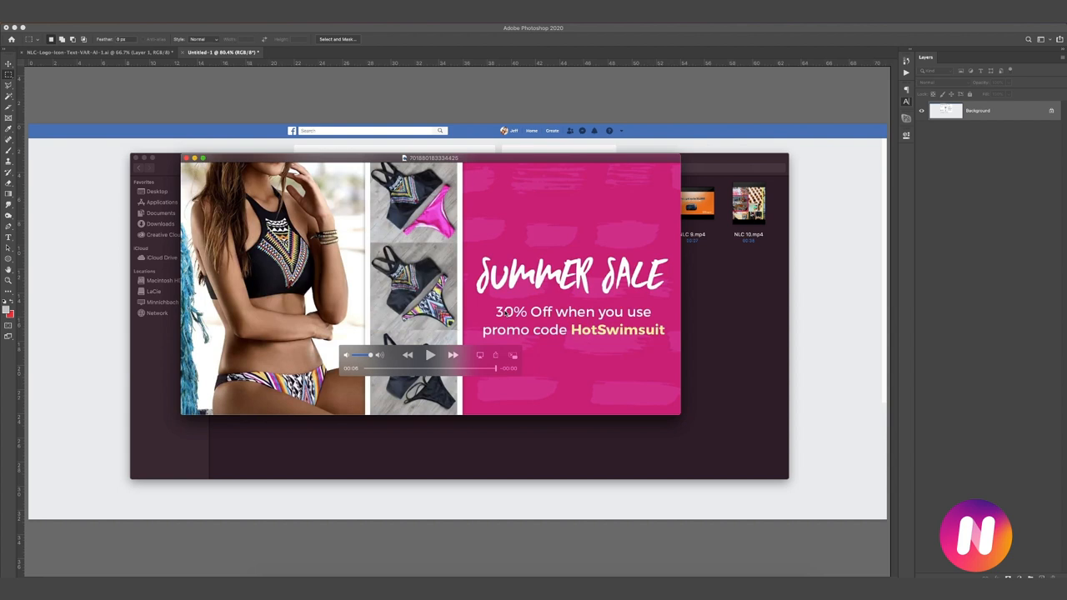
Step: Resume the Summer Sale ad once more and pause it again
click(430, 355)
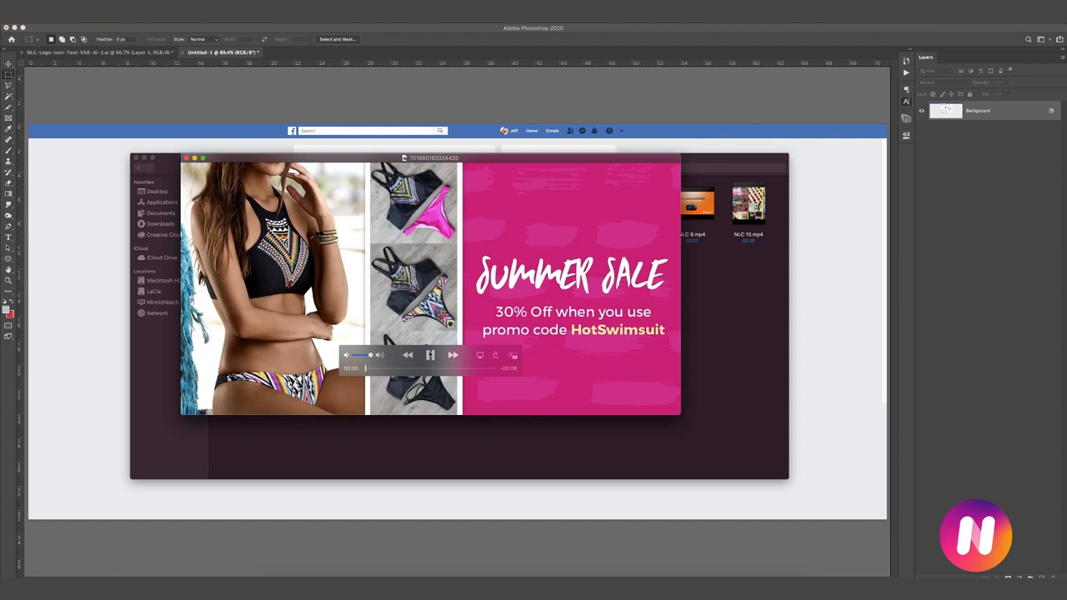
click(430, 355)
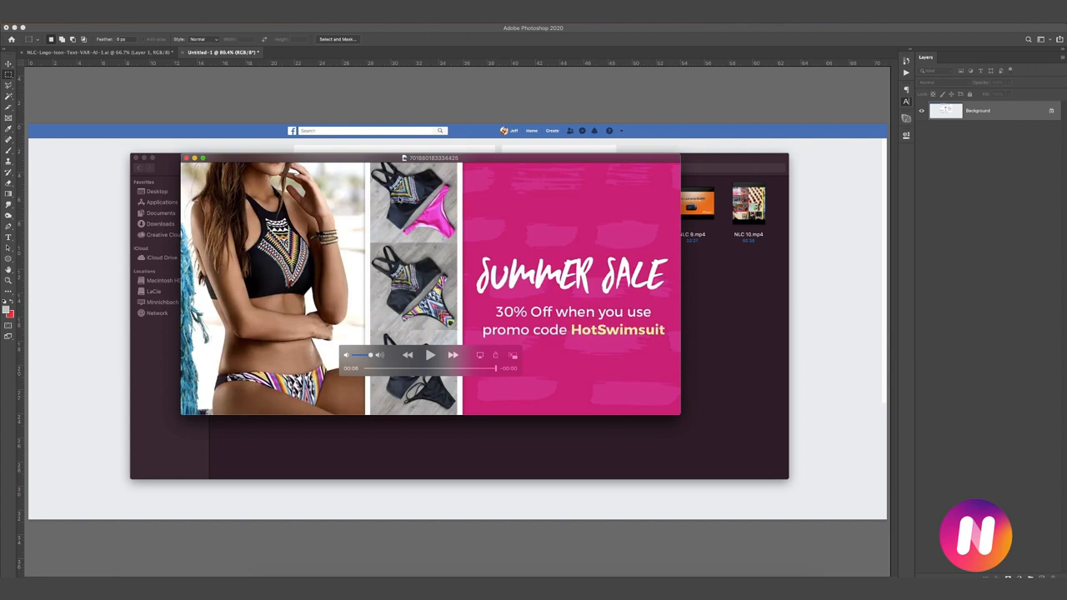
mouse_move(377, 364)
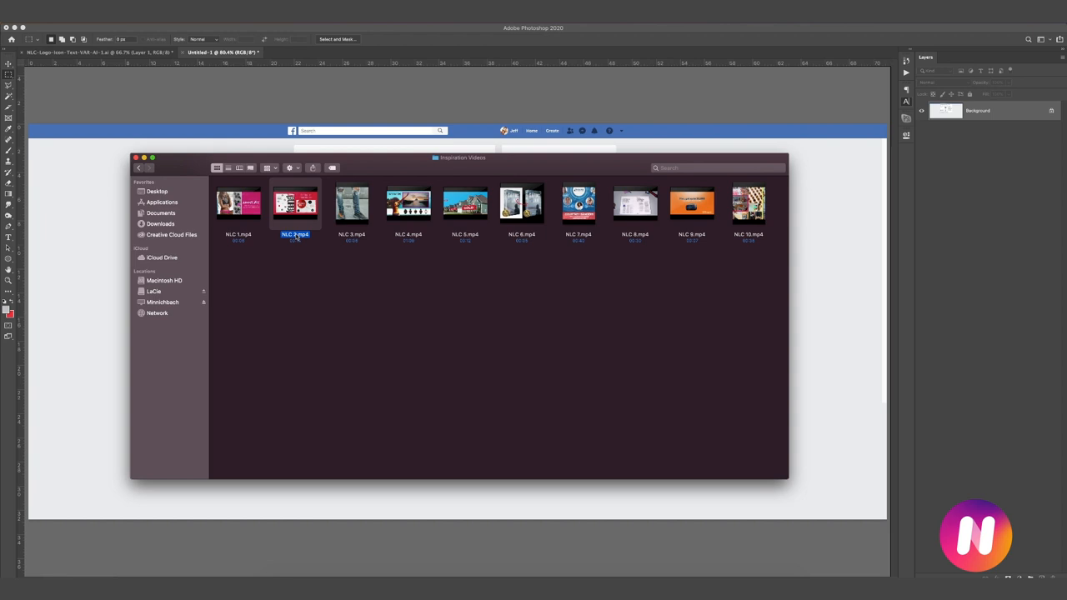
Step: Preview NLC 2.mp4 in Quick Look, pausing and resuming the red entrepreneurs book ad
double_click(294, 204)
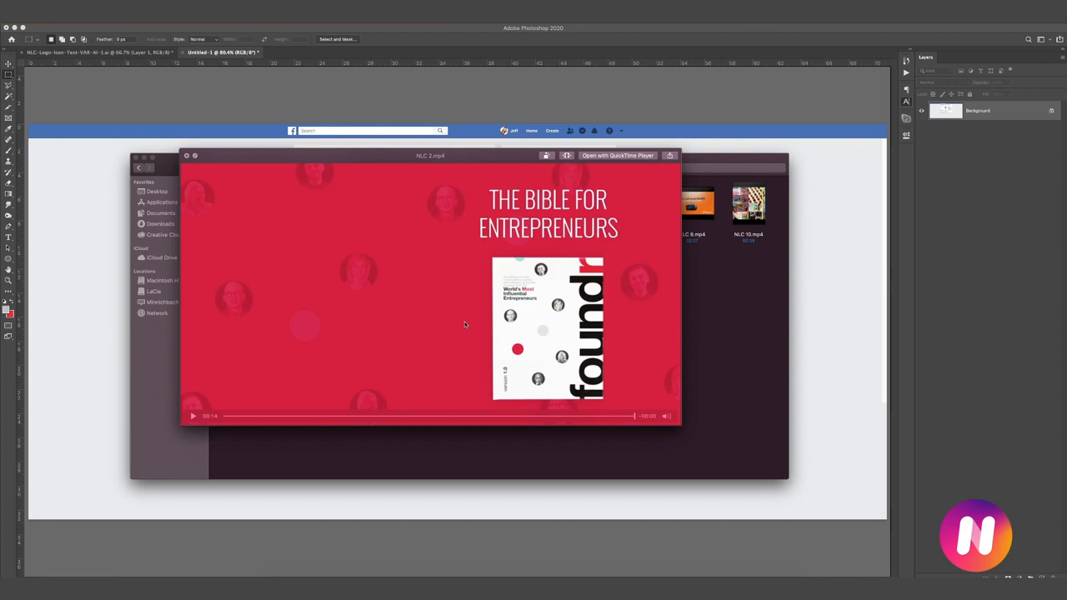
click(193, 417)
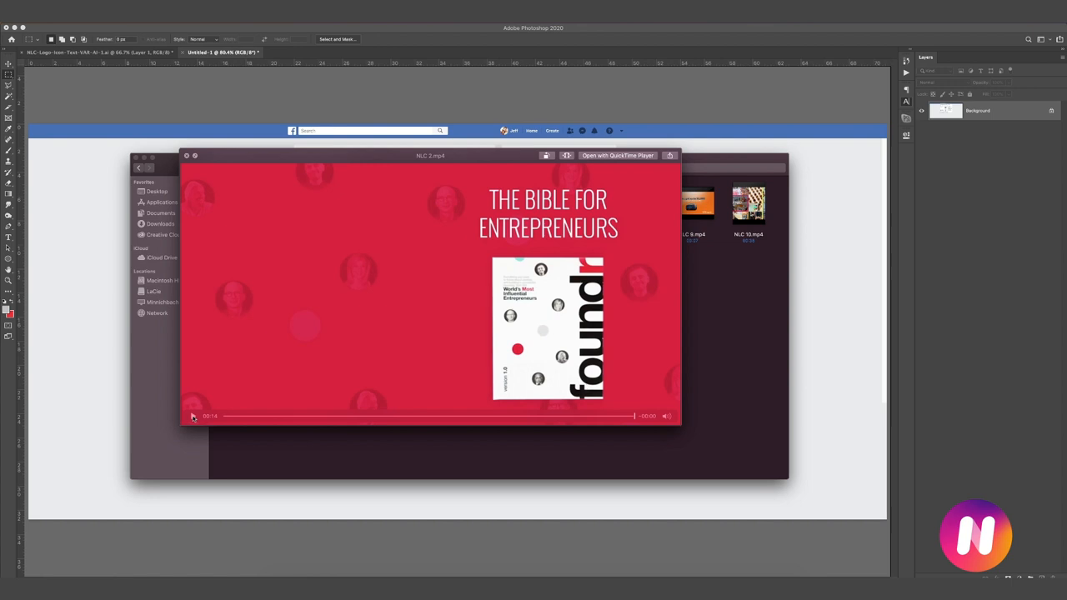
click(191, 417)
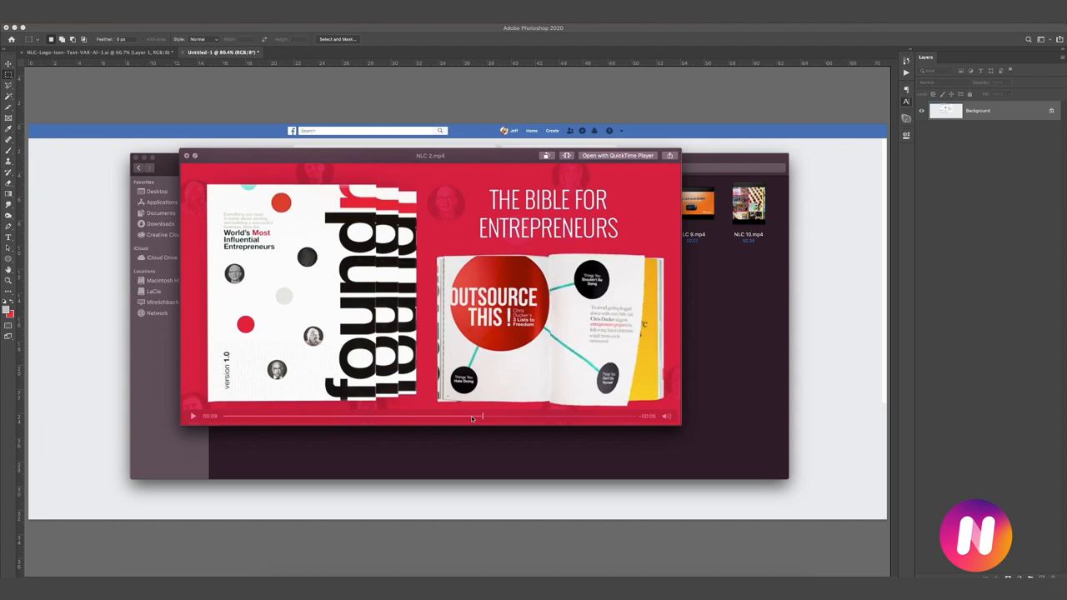
Step: Rewind the book ad preview to its opening cover frame and play it again
click(194, 417)
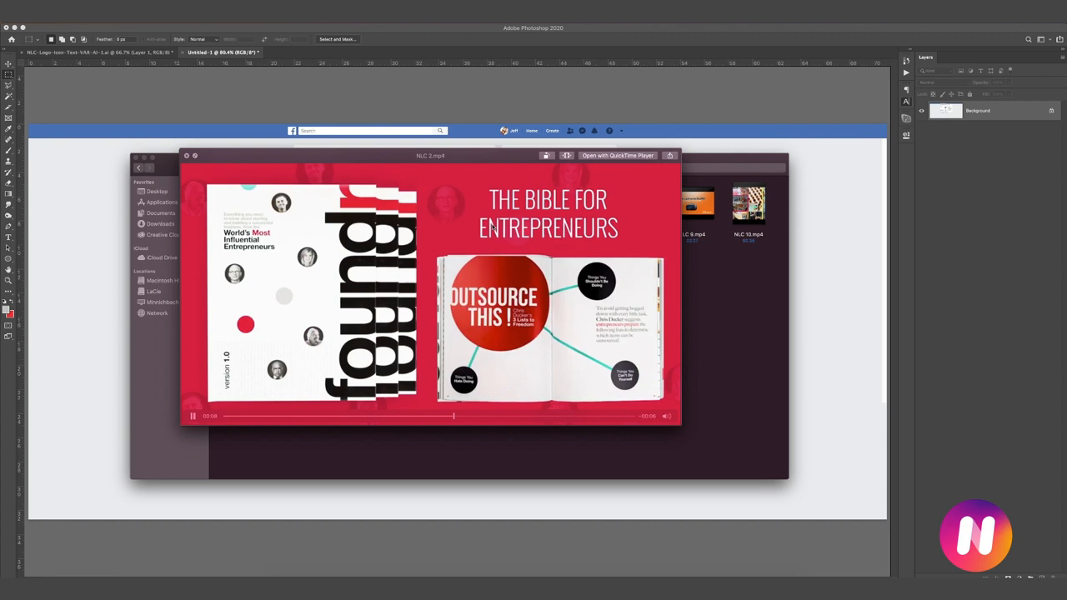
click(191, 417)
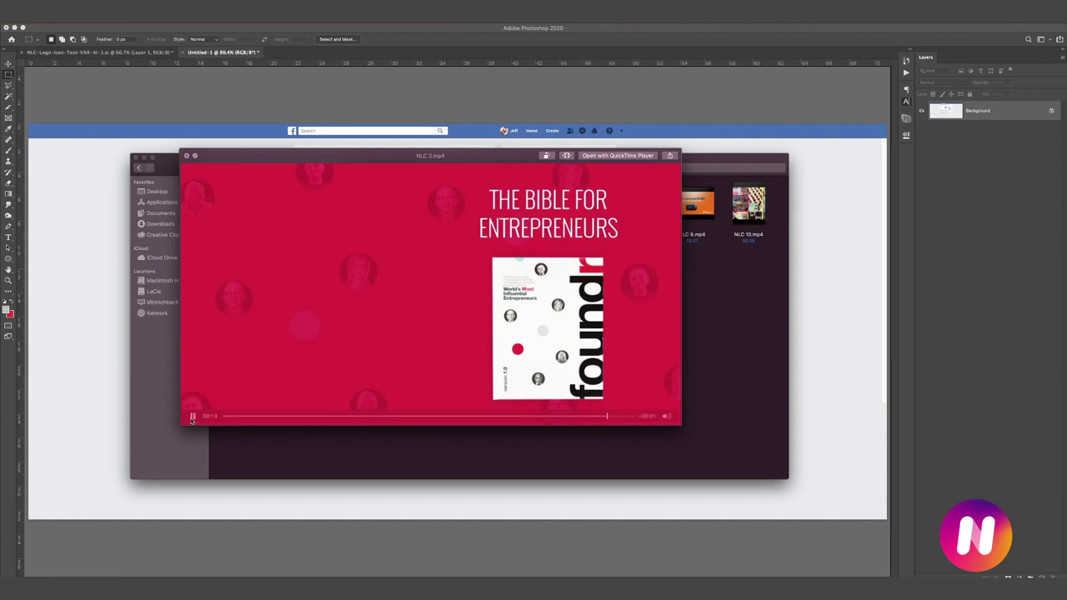
click(194, 416)
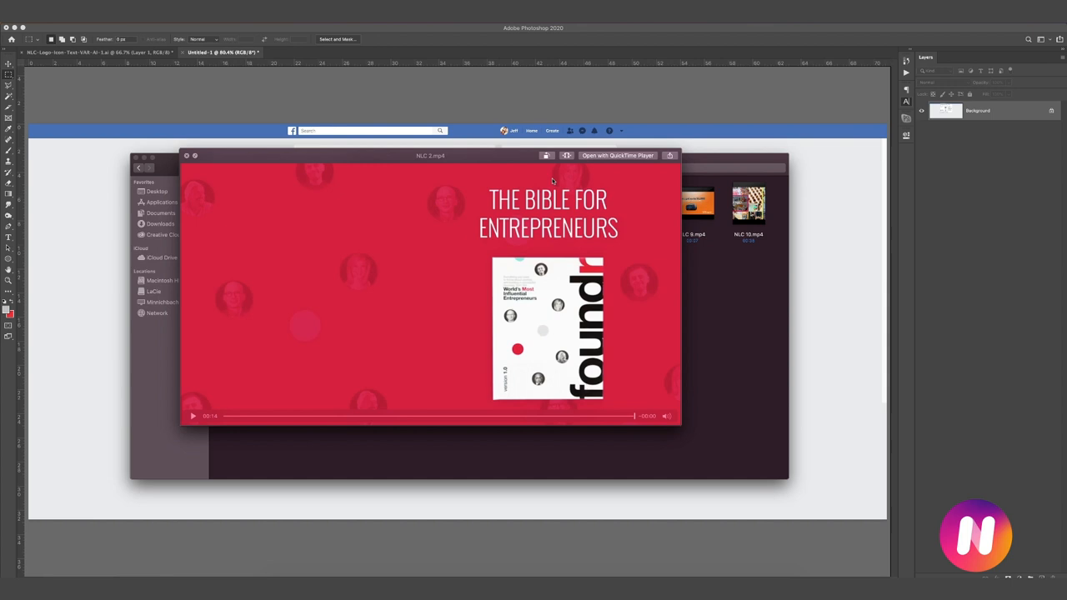
mouse_move(373, 340)
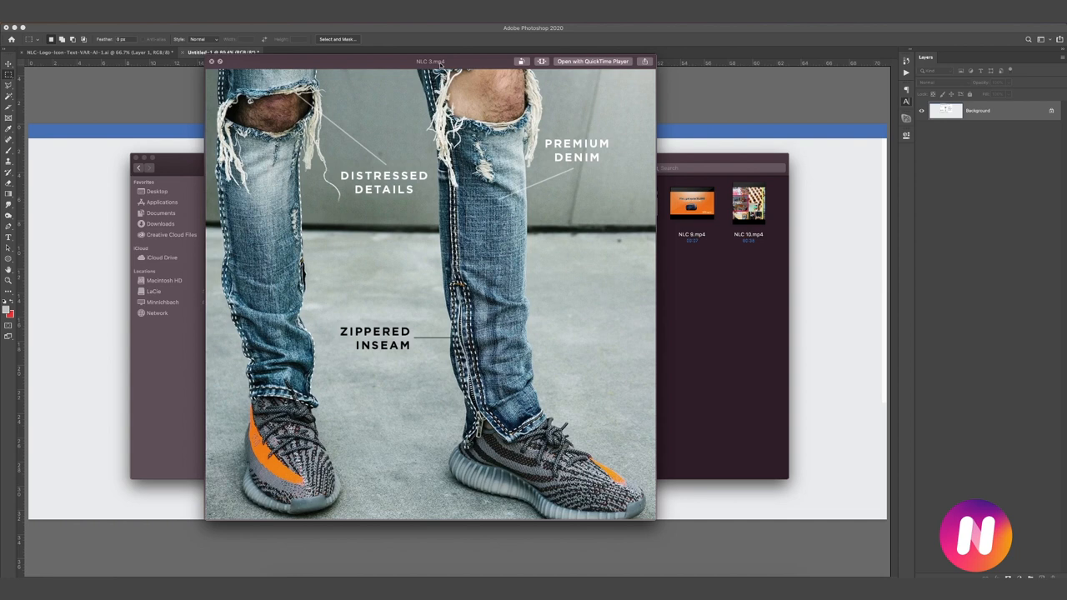
Step: Play the denim jeans and sneakers ad, then advance the preview to the MVMT watches ad
click(430, 292)
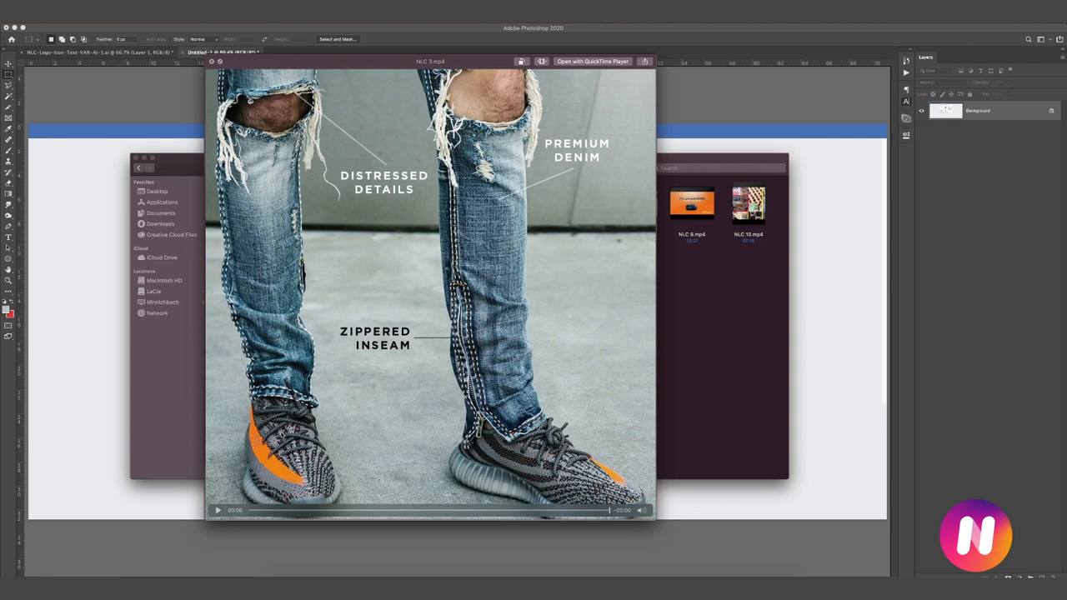
click(217, 510)
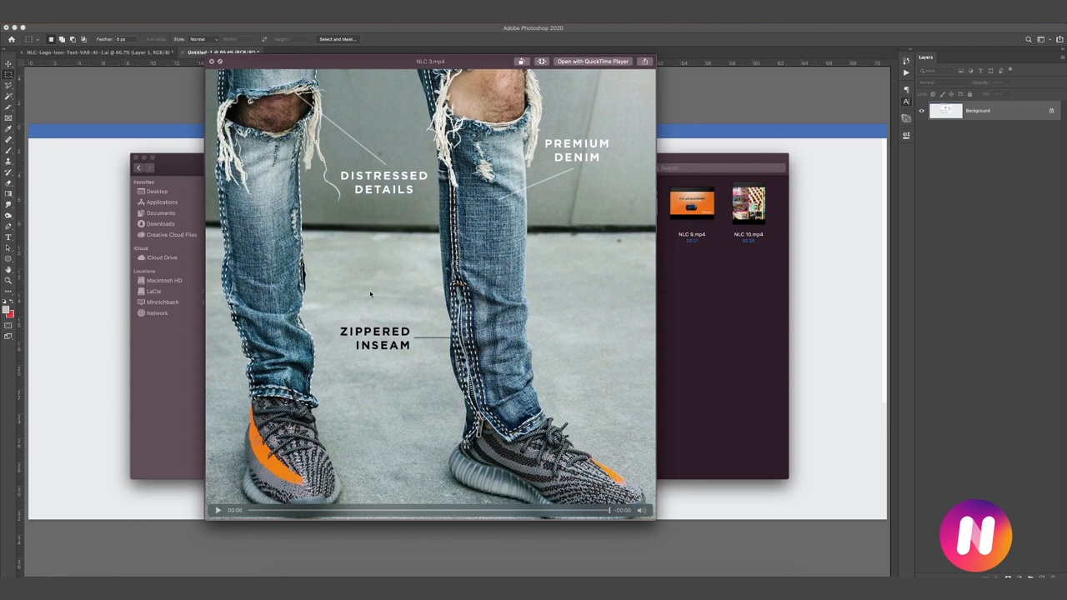
mouse_move(381, 294)
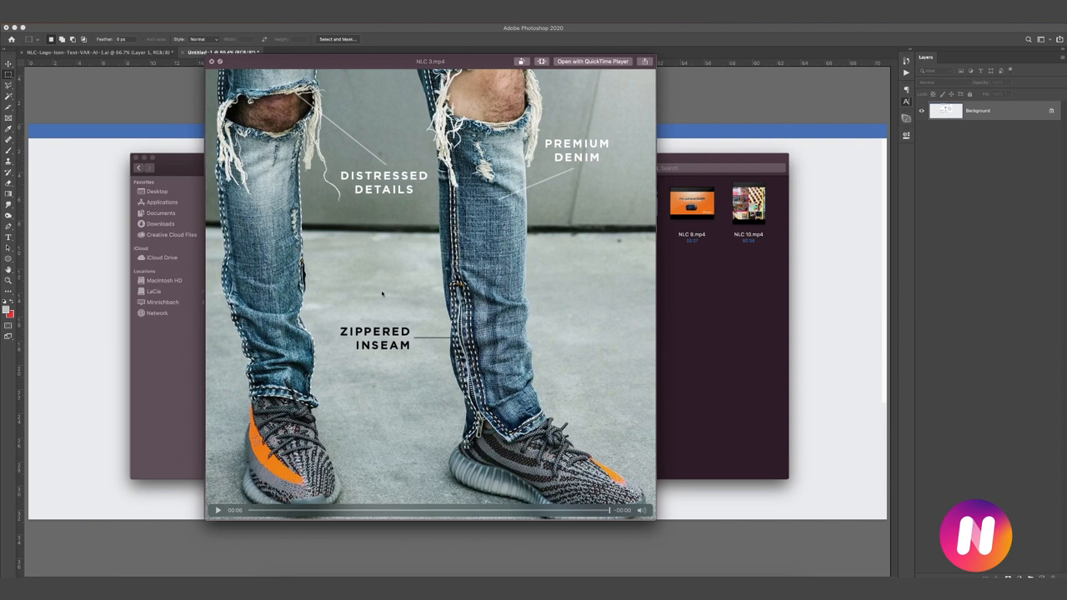
mouse_move(340, 100)
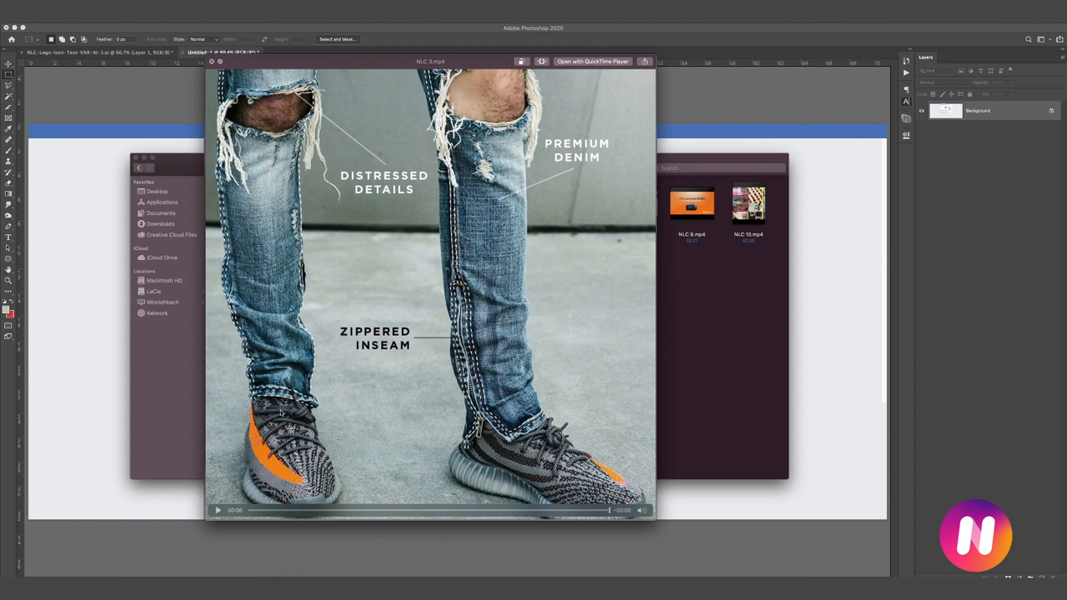
click(217, 510)
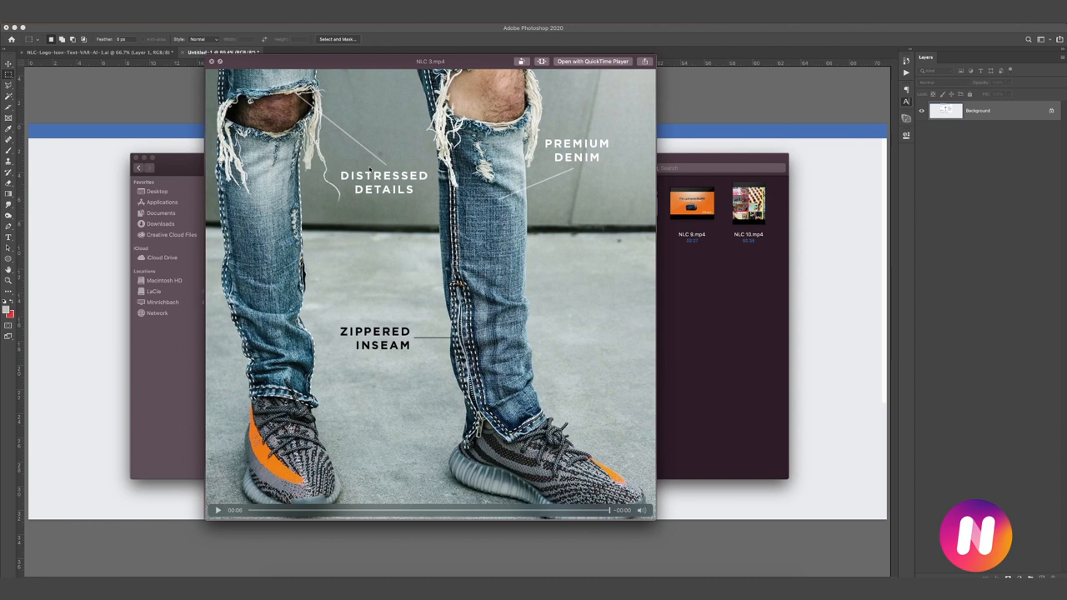
click(217, 510)
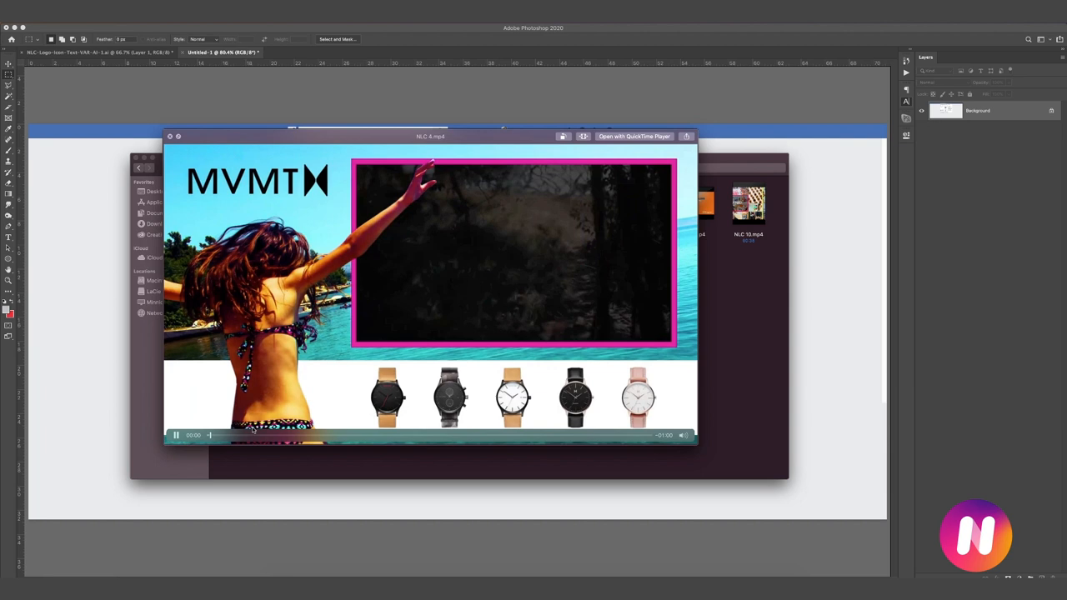
Step: Play the MVMT watches ad through until it stops on a black frame
click(177, 433)
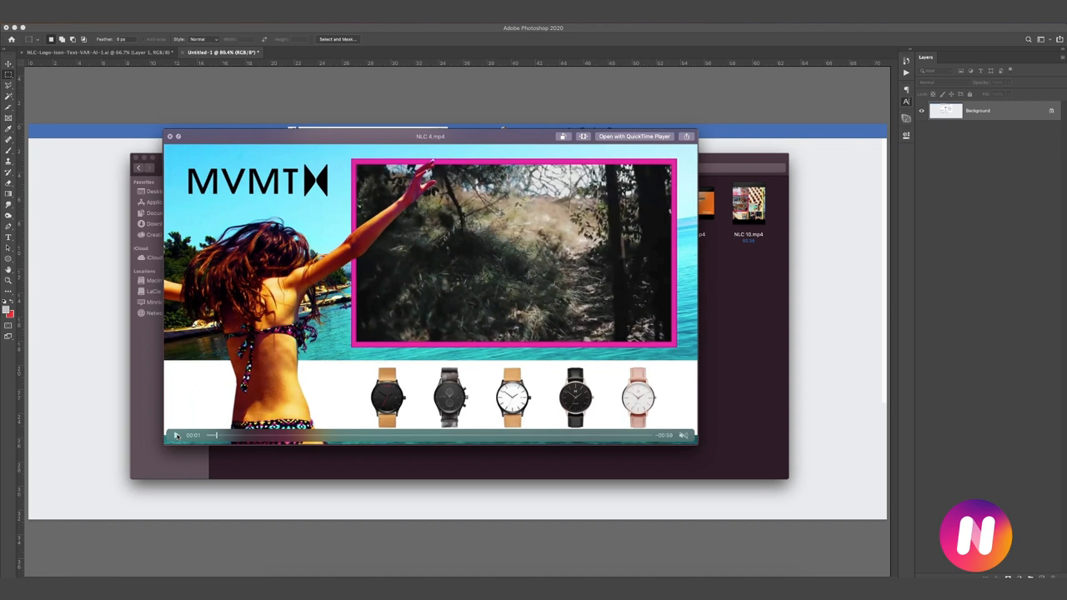
click(177, 433)
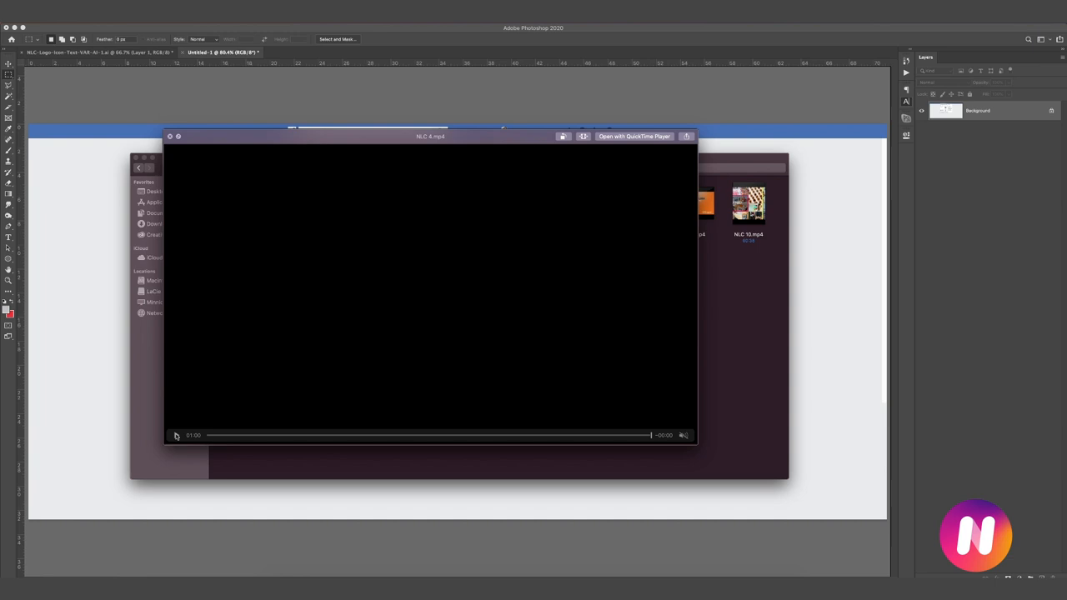
Step: Advance the preview to the SuccessPath 'Join my team today!' recruitment ad
click(177, 434)
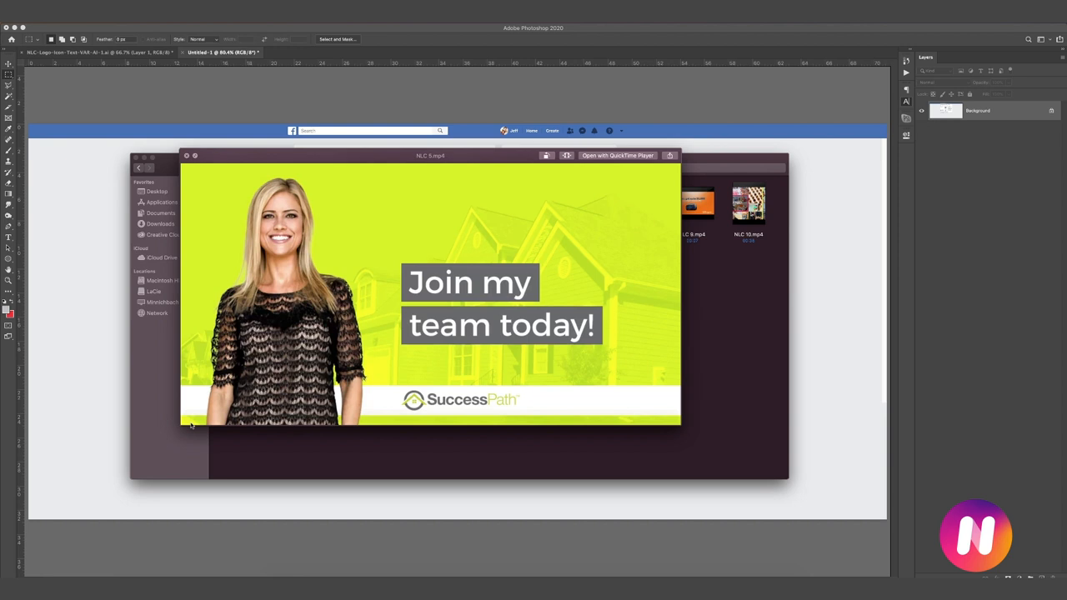
Step: Play the SuccessPath recruitment ad and move on to the next video
click(430, 293)
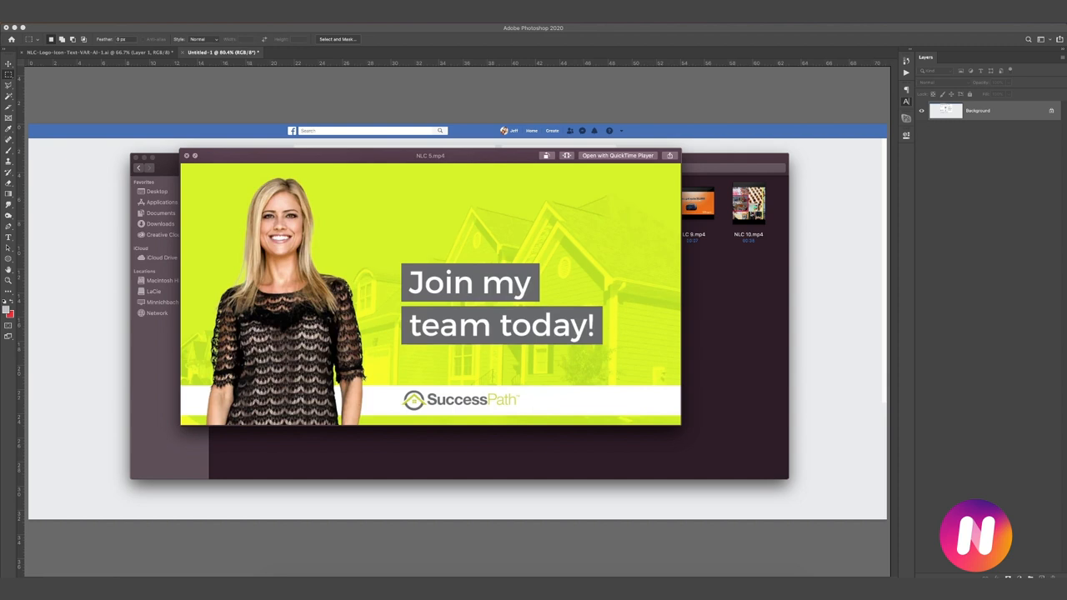
click(430, 292)
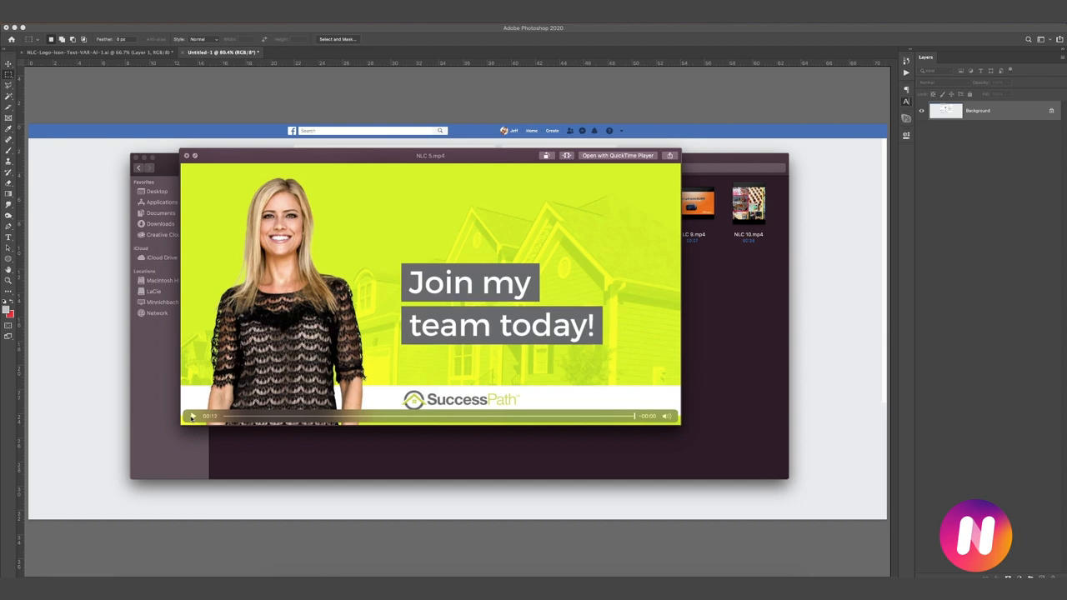
click(192, 417)
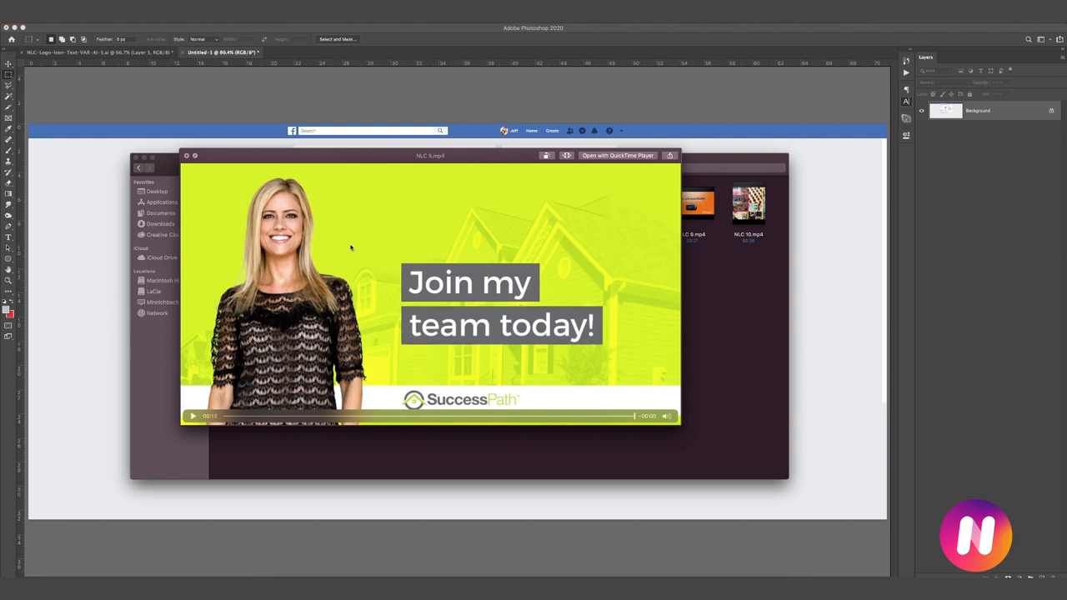
mouse_move(357, 241)
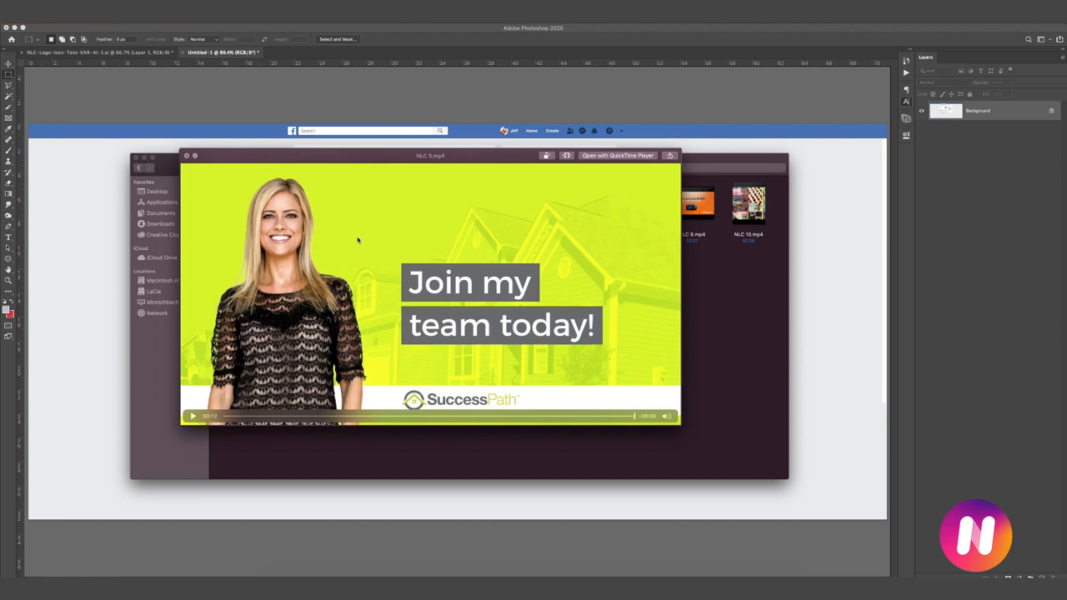
mouse_move(361, 266)
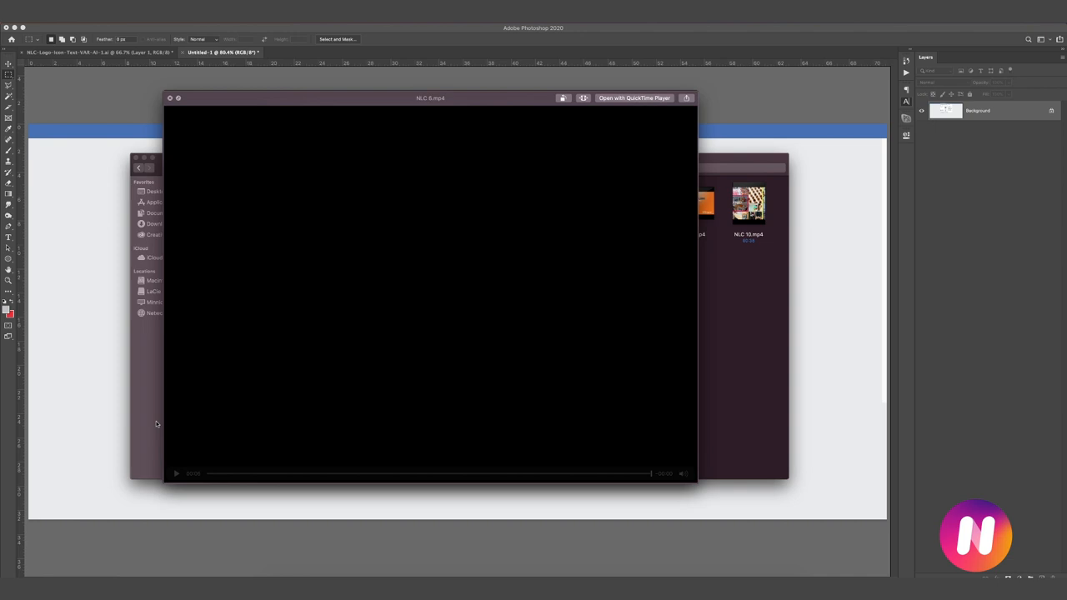
Step: Play the Saving Jake book ad, then close Quick Look back to the ten-video folder
click(177, 473)
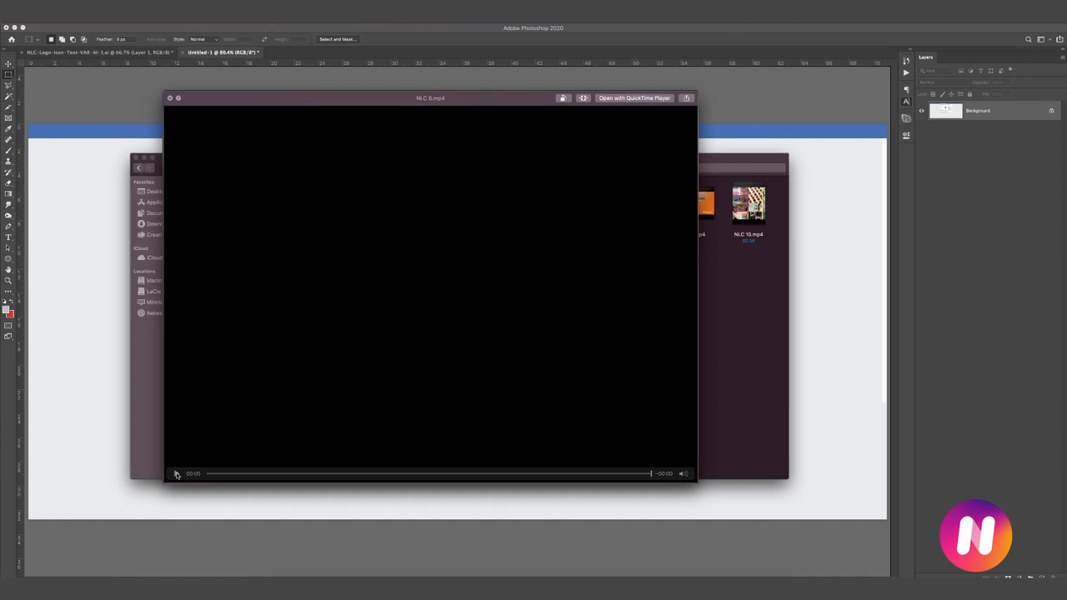
click(177, 473)
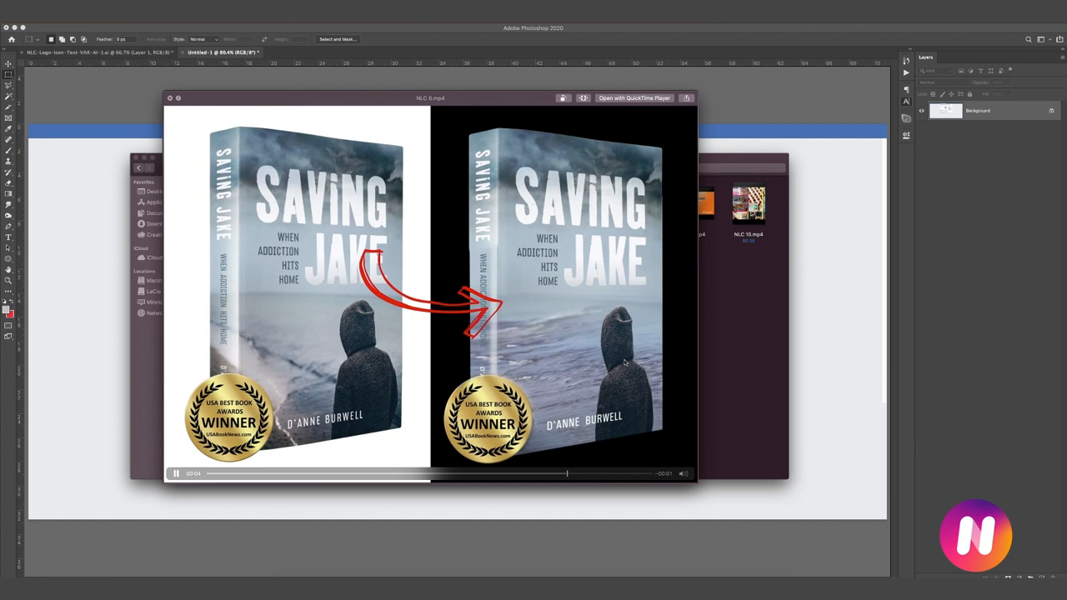
click(177, 473)
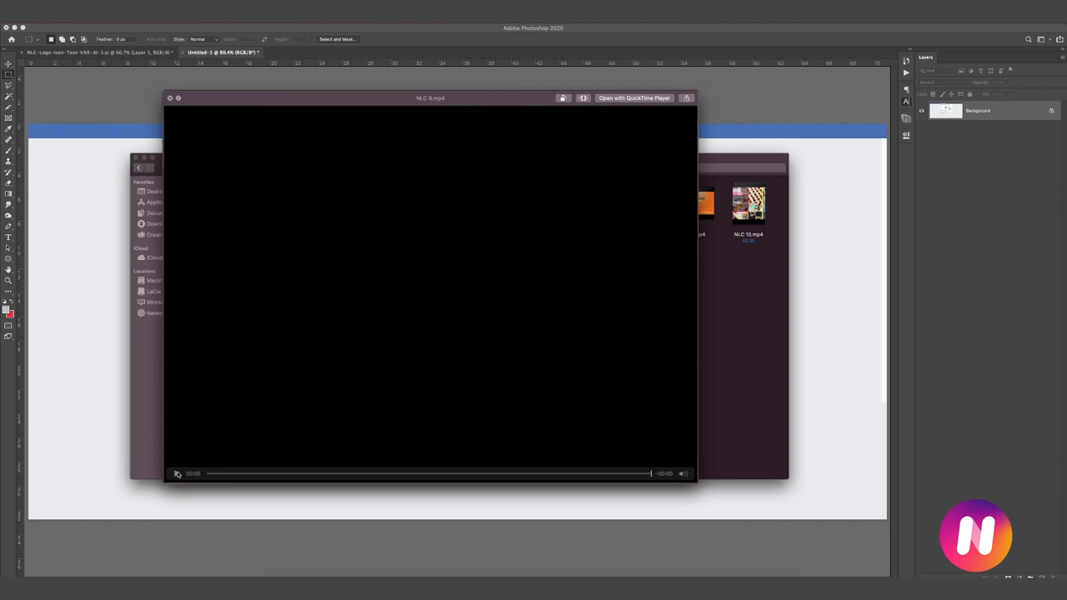
mouse_move(263, 224)
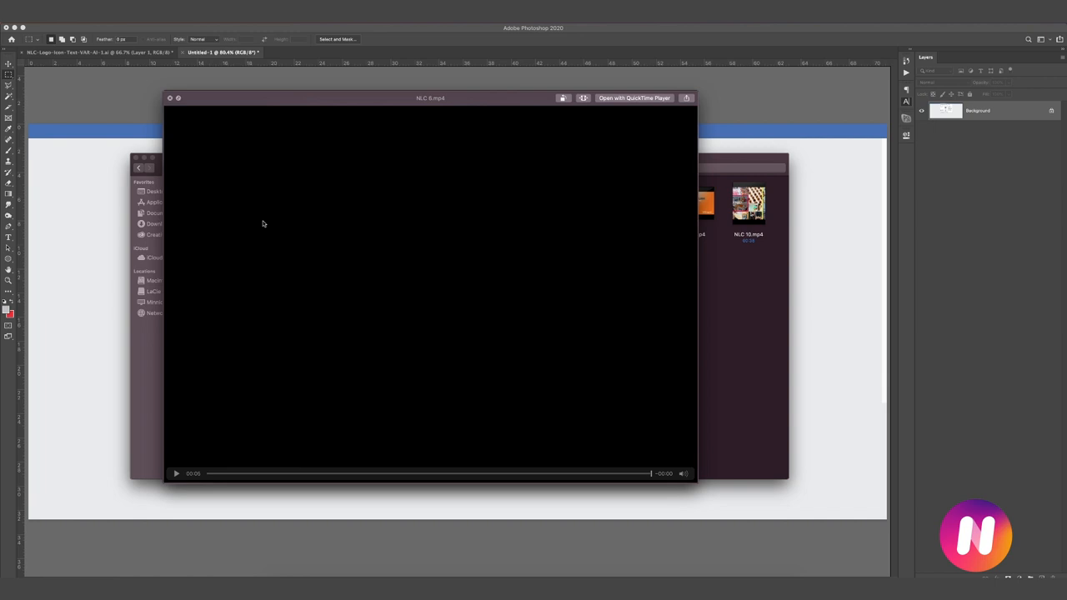
click(176, 474)
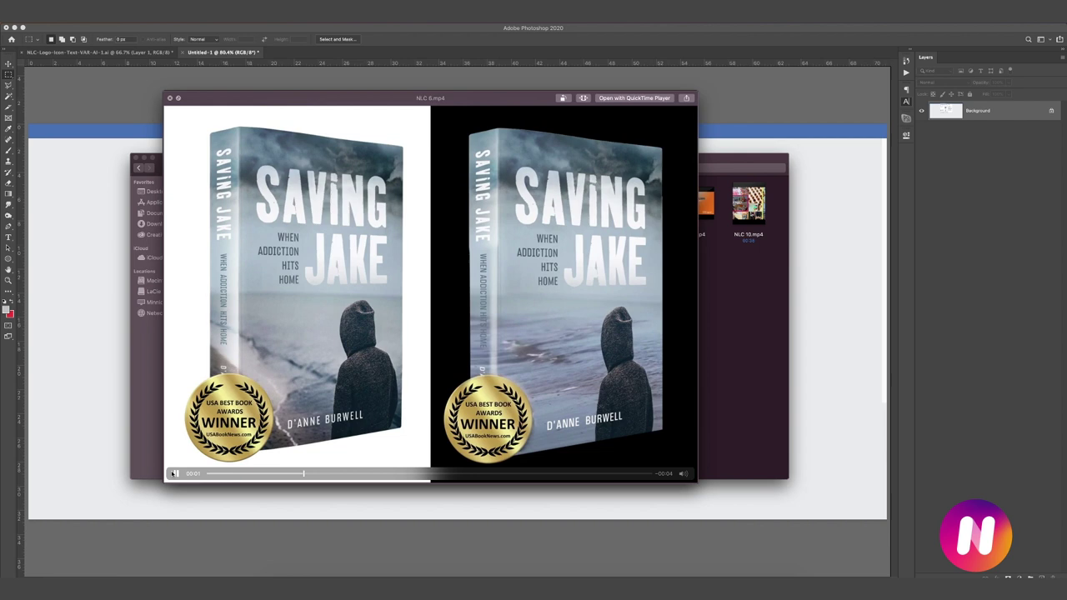
click(173, 474)
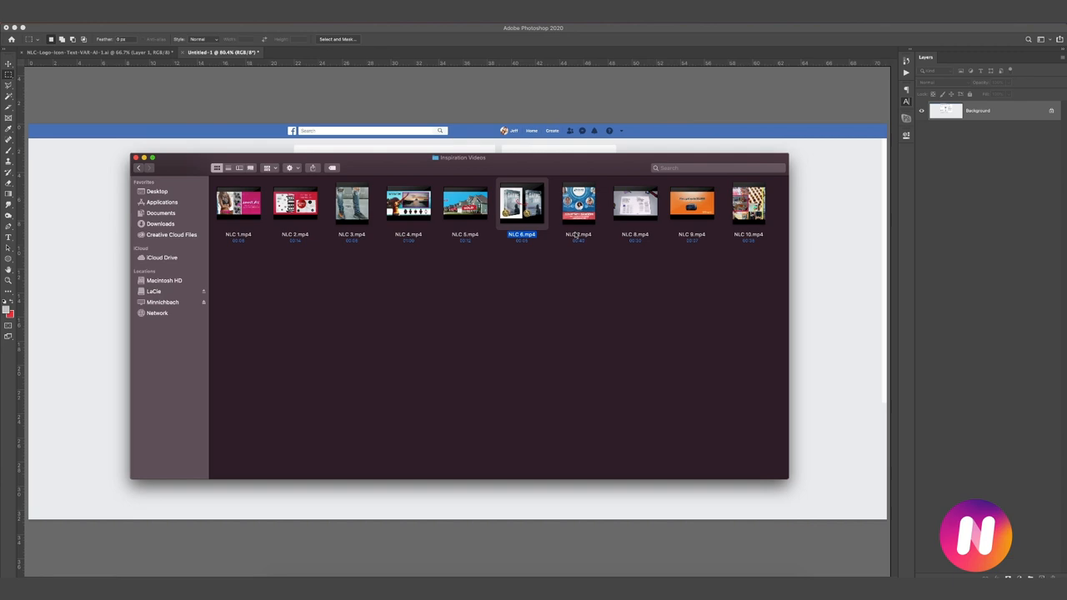
double_click(577, 203)
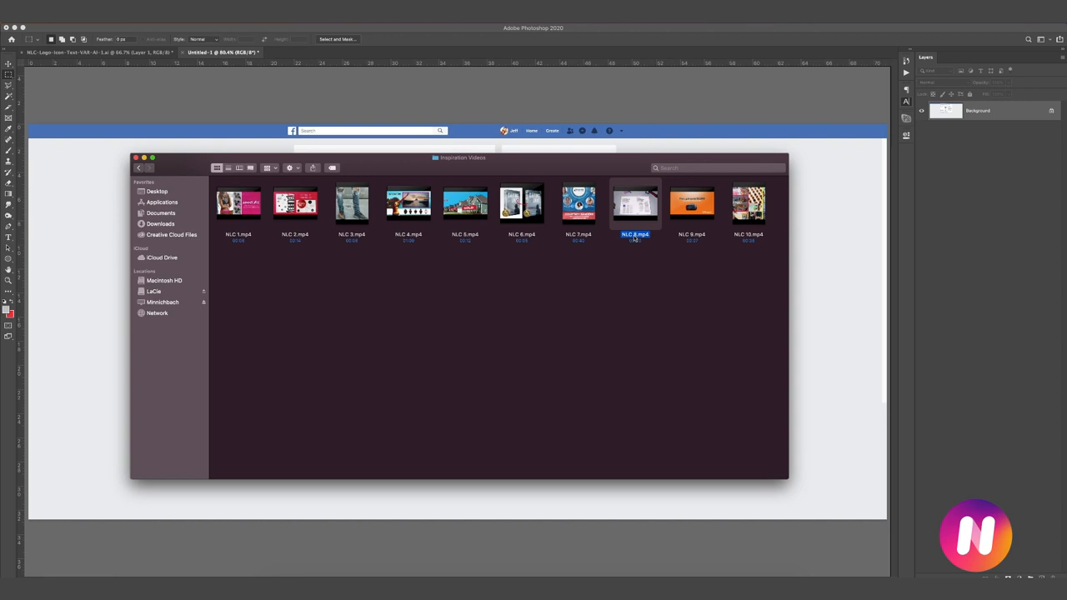
Step: Preview the free-magazine '7 Levers of Business' ad and let it play through
double_click(634, 203)
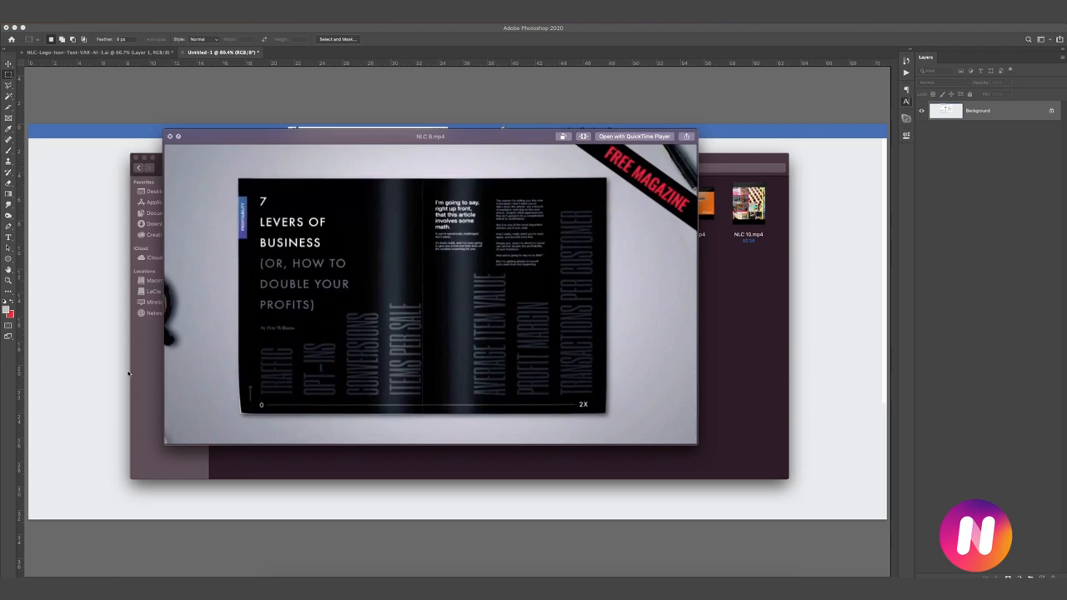
click(430, 292)
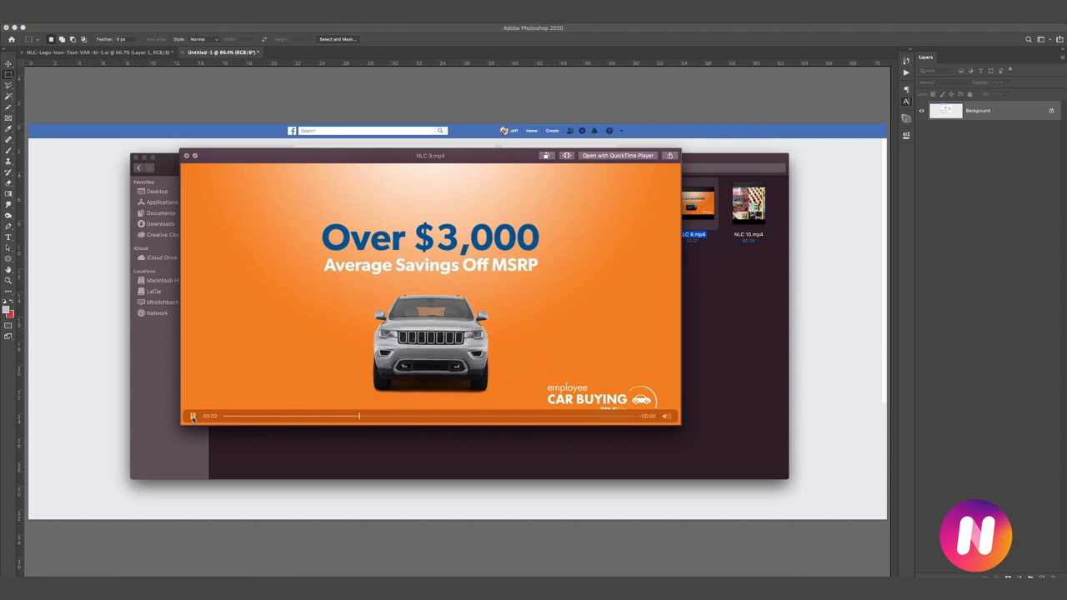
Step: Play, pause and scrub through the orange 'Over $3,000' car-buying ad, then close its preview
click(194, 416)
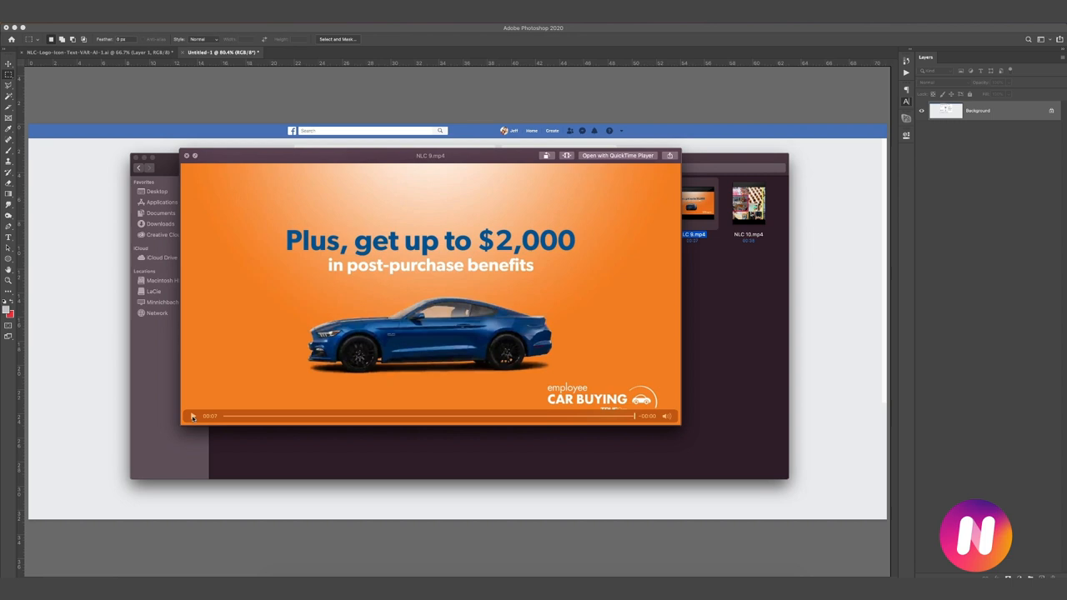
click(193, 417)
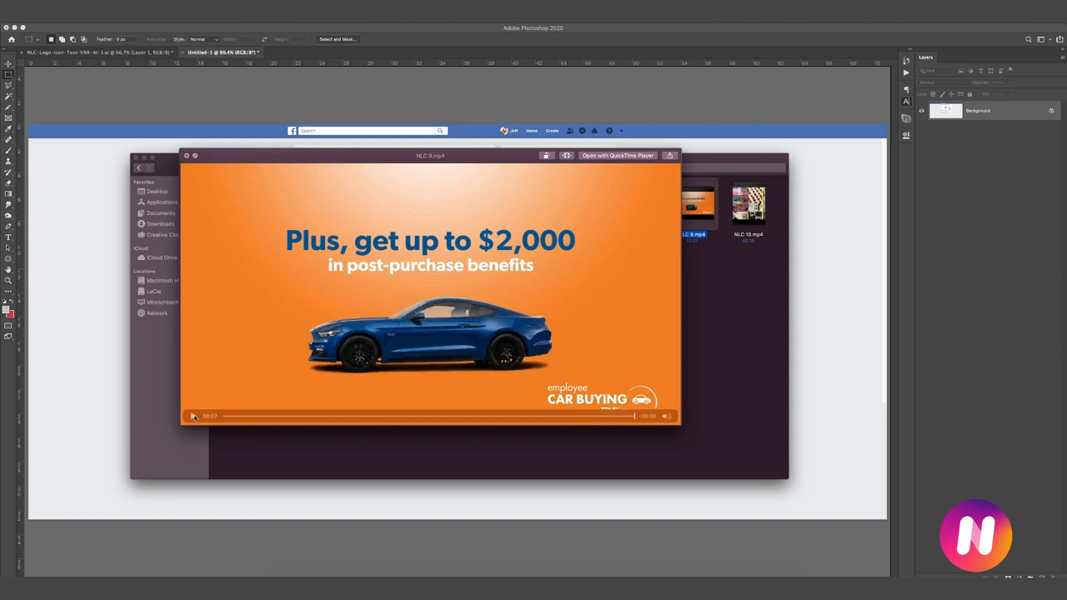
click(194, 417)
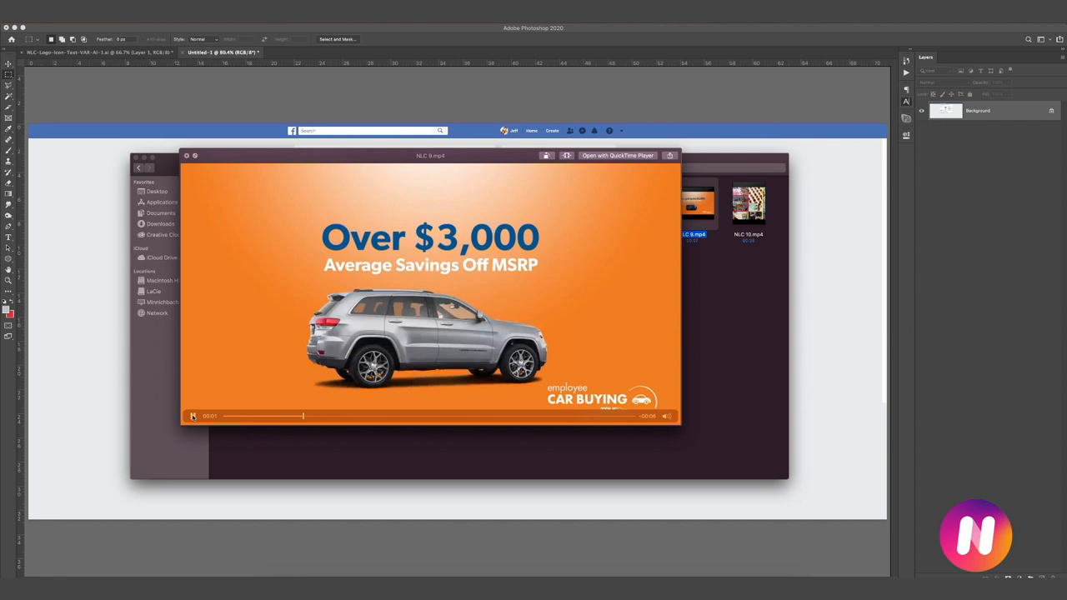
click(193, 417)
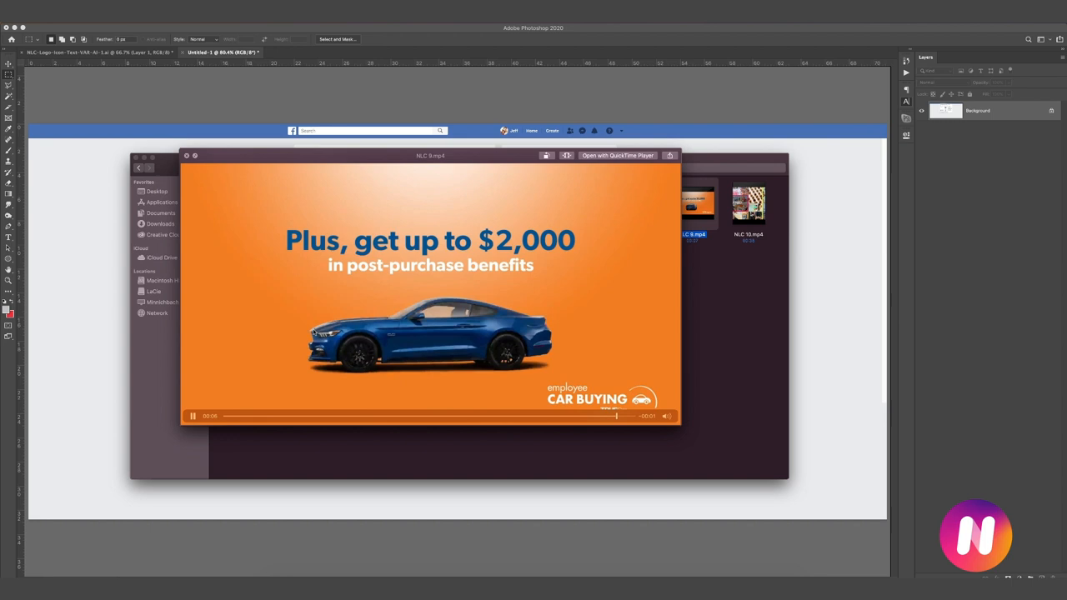
click(192, 416)
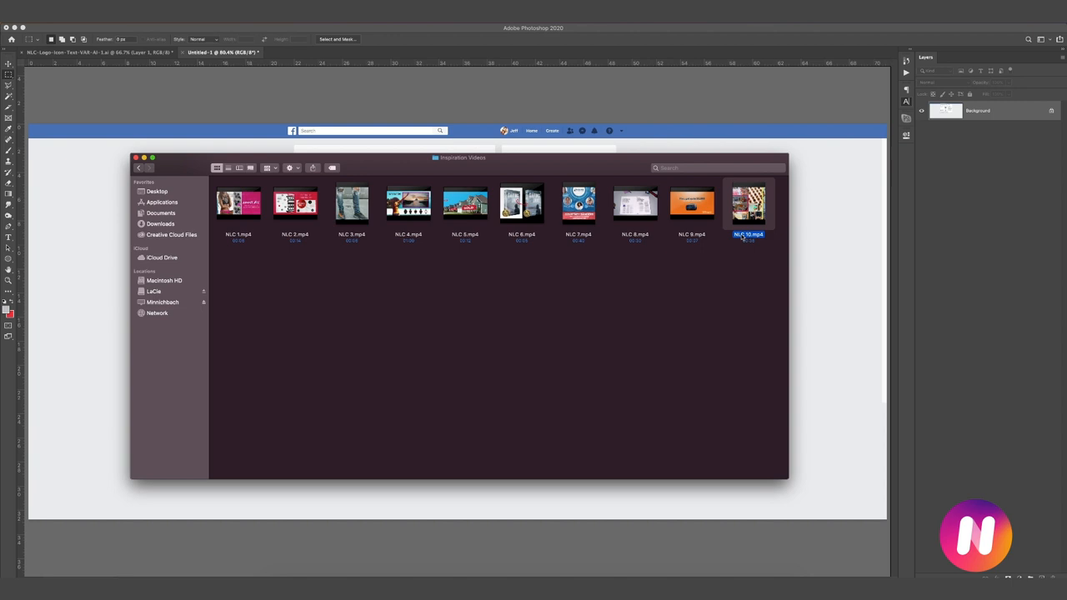
Step: Preview NLC 10.mp4, the SiREN snack brand ad, and let it play
double_click(747, 203)
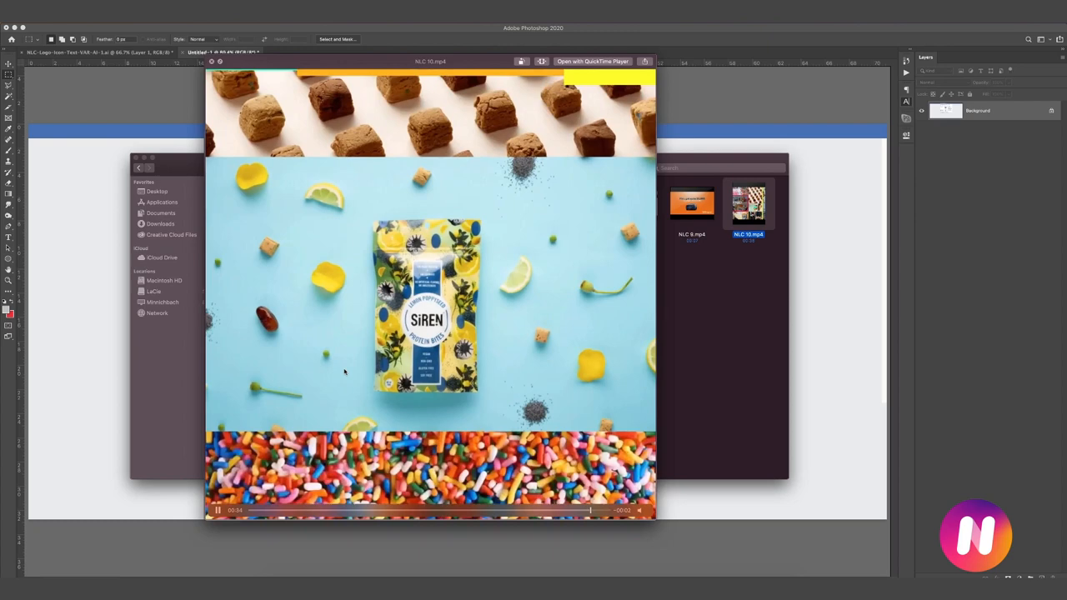
click(217, 510)
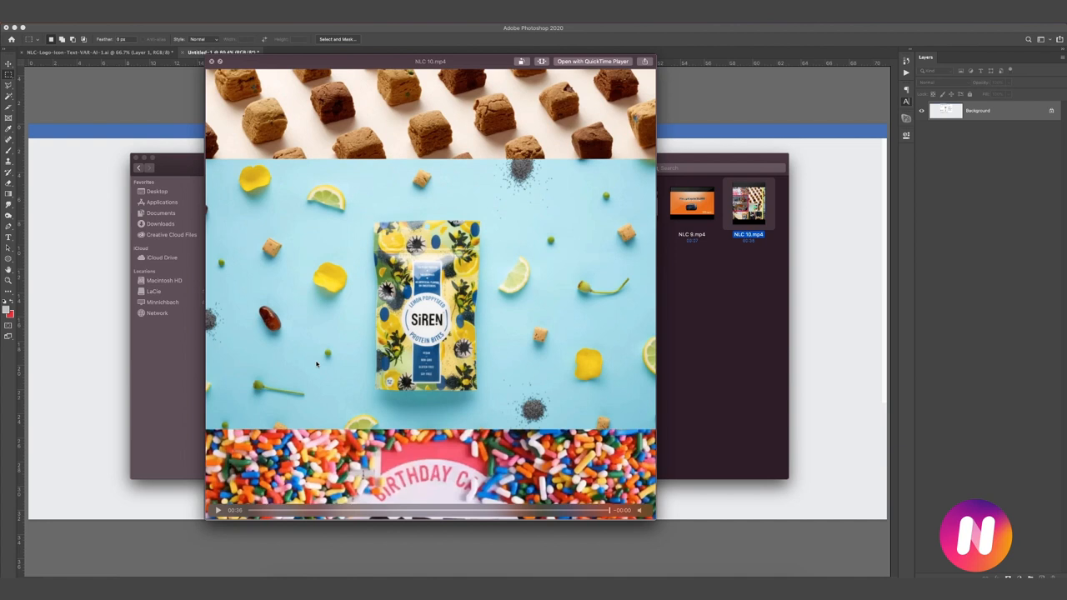
click(219, 510)
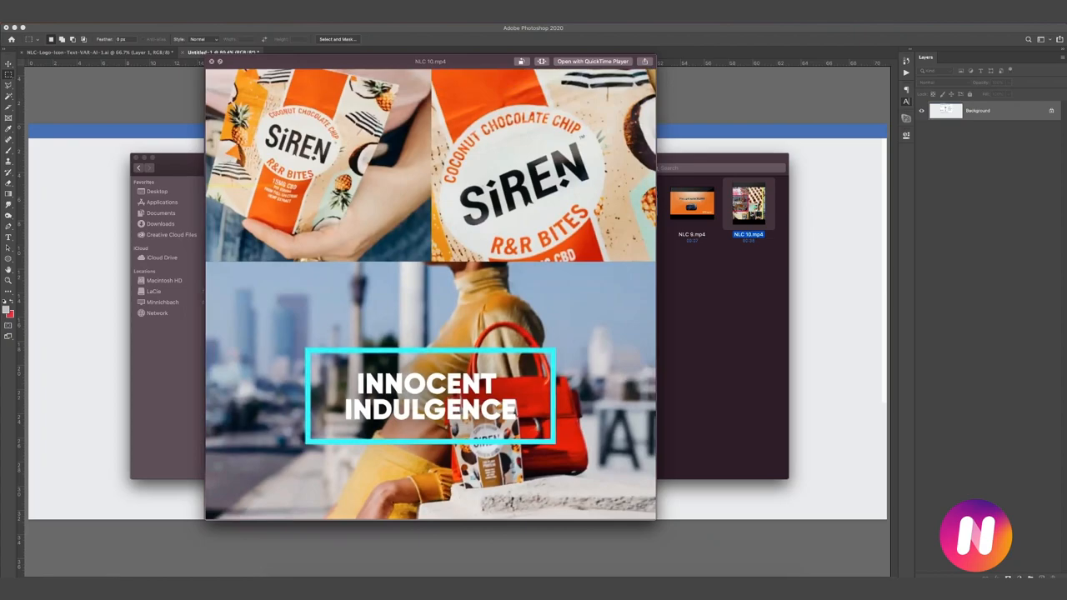
click(430, 292)
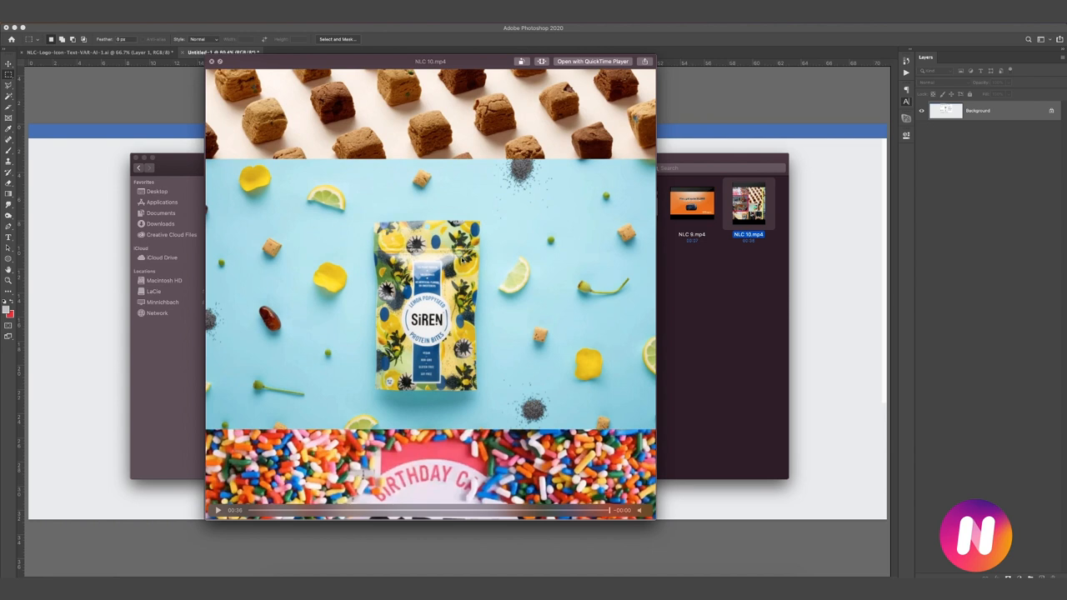
mouse_move(442, 266)
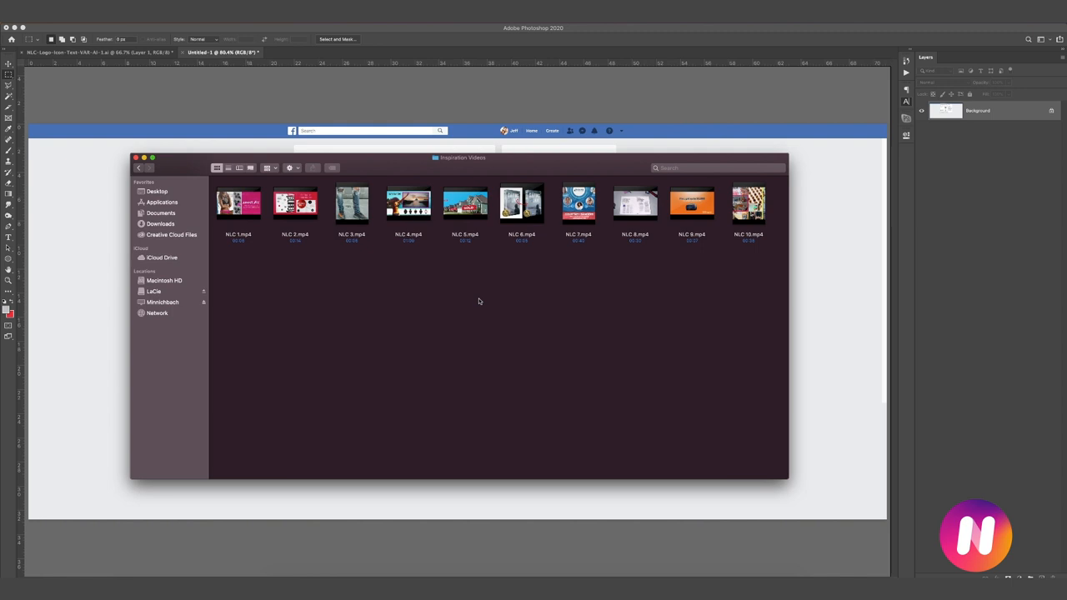
mouse_move(704, 284)
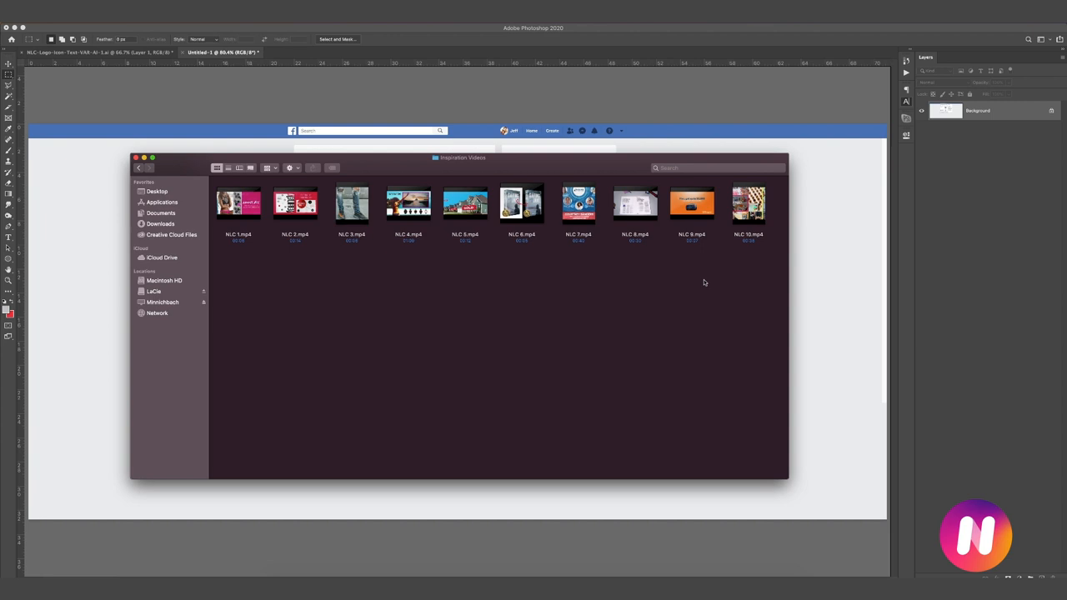